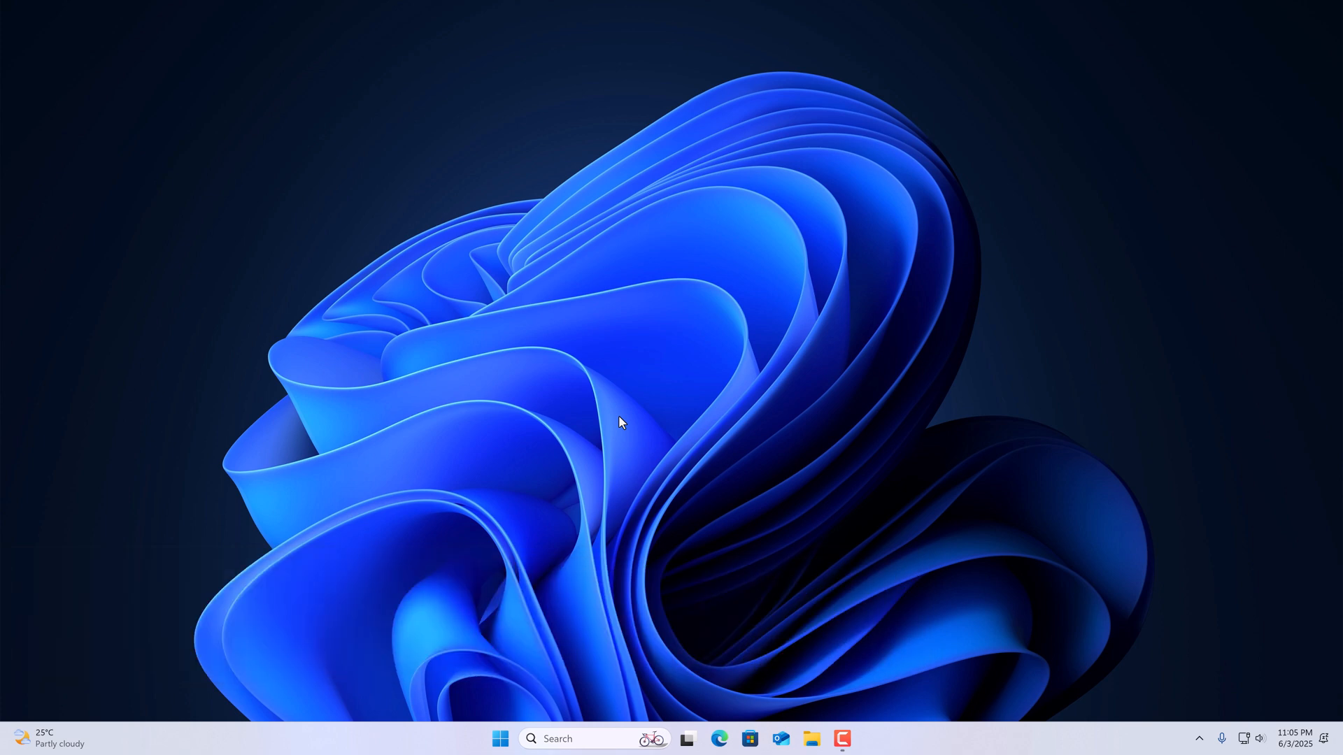
pyautogui.moveTo(751, 739)
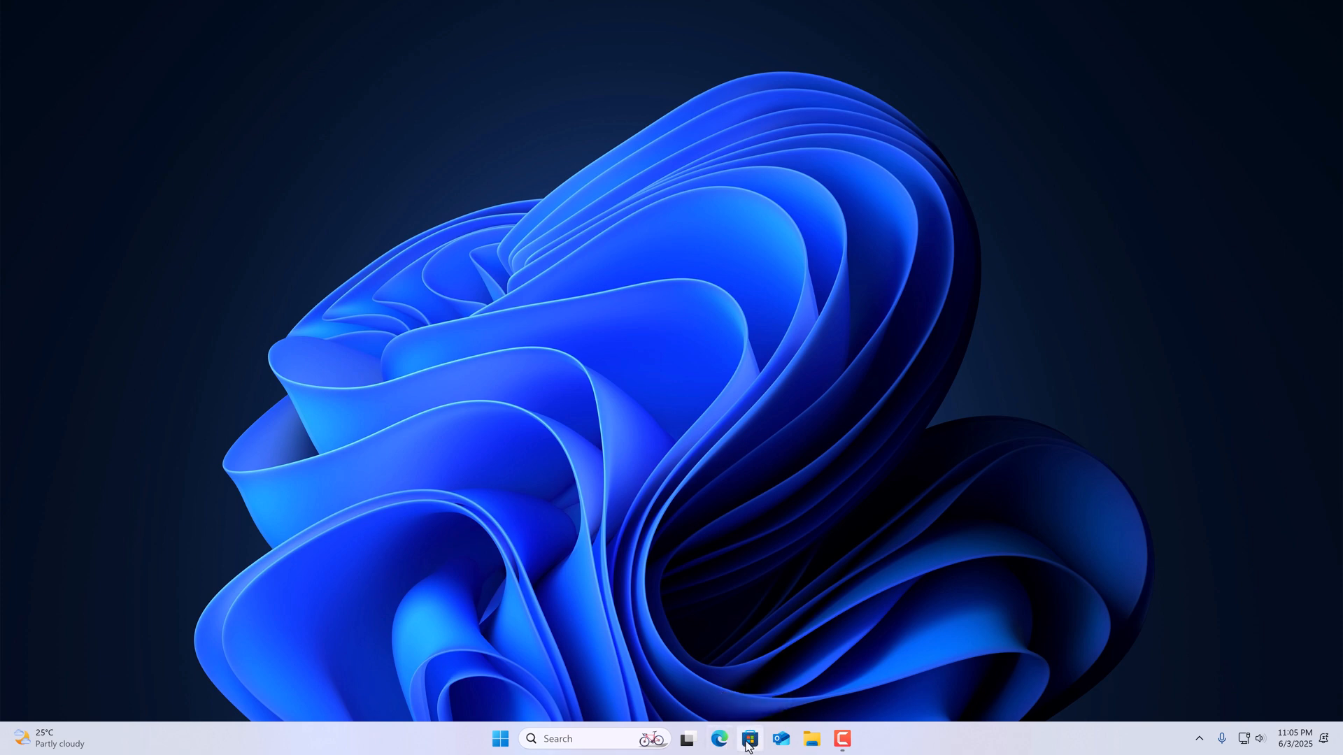
pyautogui.moveTo(748, 739)
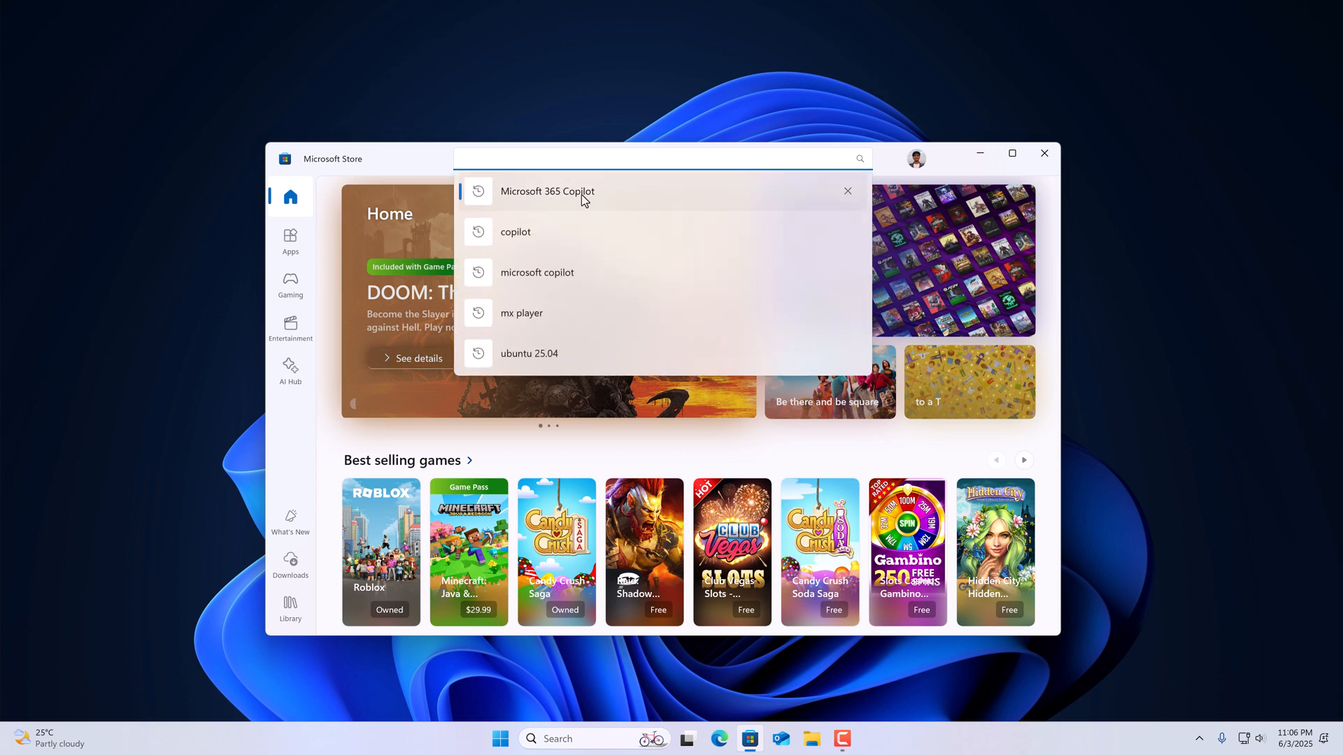
pyautogui.moveTo(651, 202)
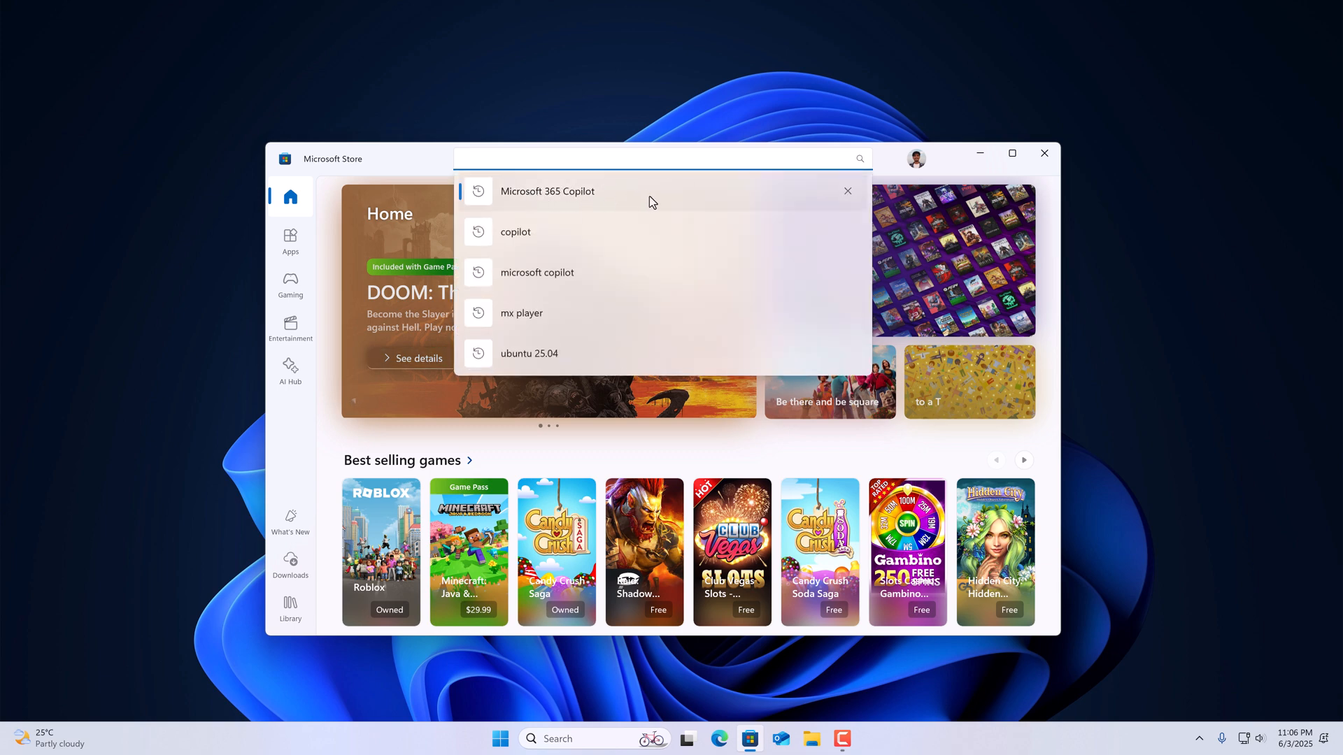
# Step: Search Microsoft Store for 'Microsoft 365 Copilot' using the recent search suggestion
pyautogui.click(547, 191)
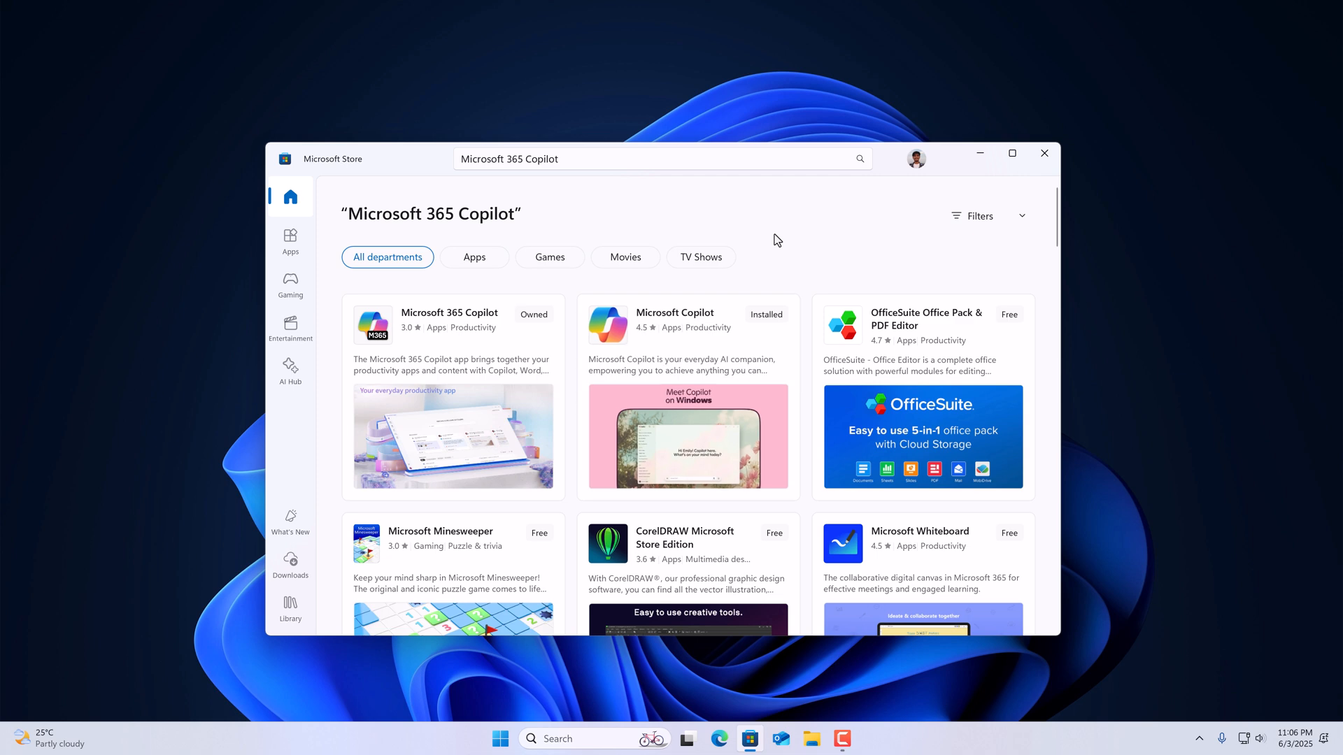
pyautogui.moveTo(785, 270)
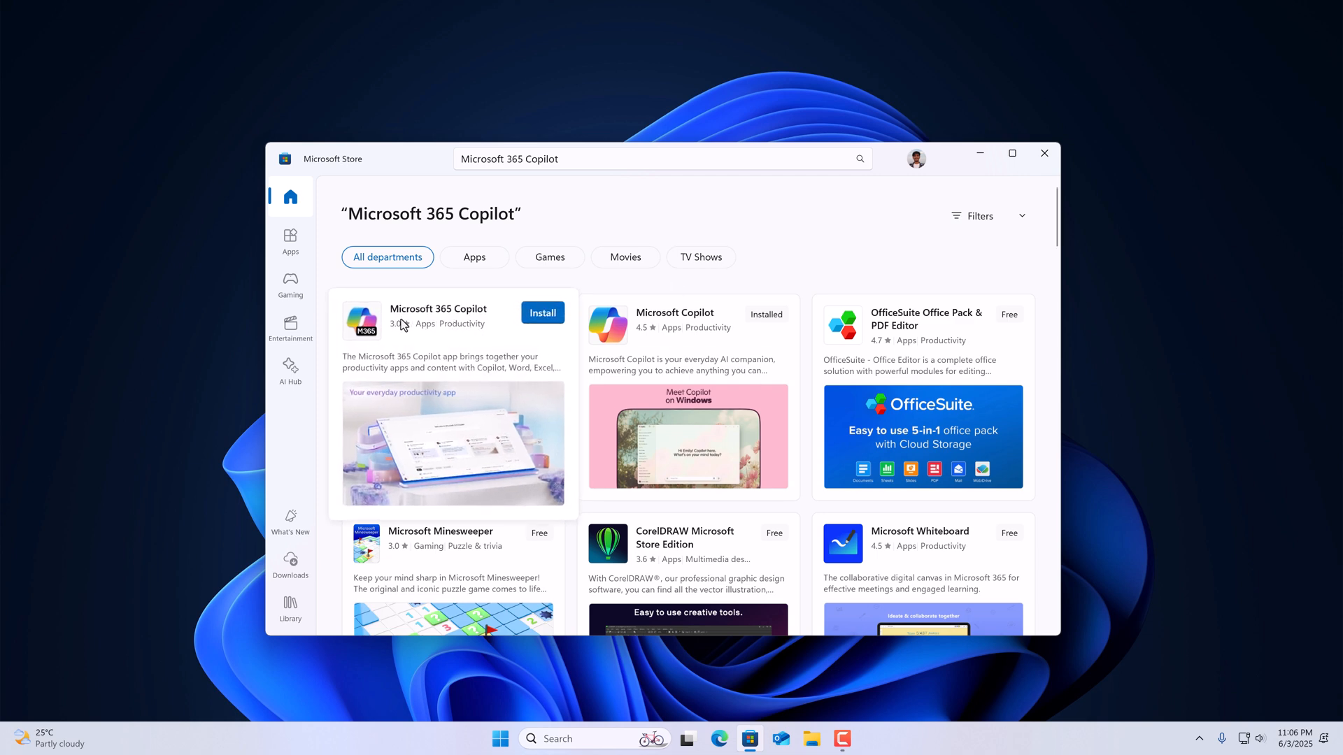
# Step: Install Microsoft 365 Copilot from its Store product page until it offers Open
pyautogui.click(437, 309)
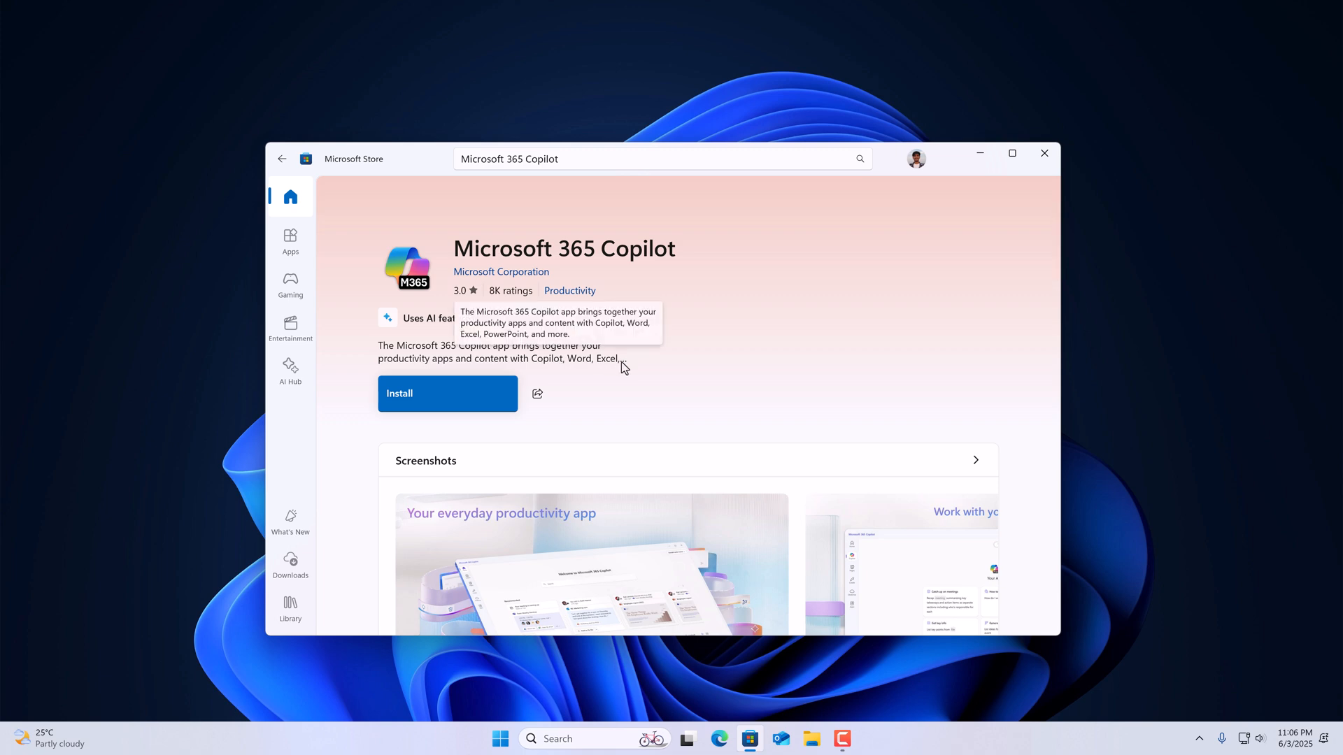
pyautogui.moveTo(463, 398)
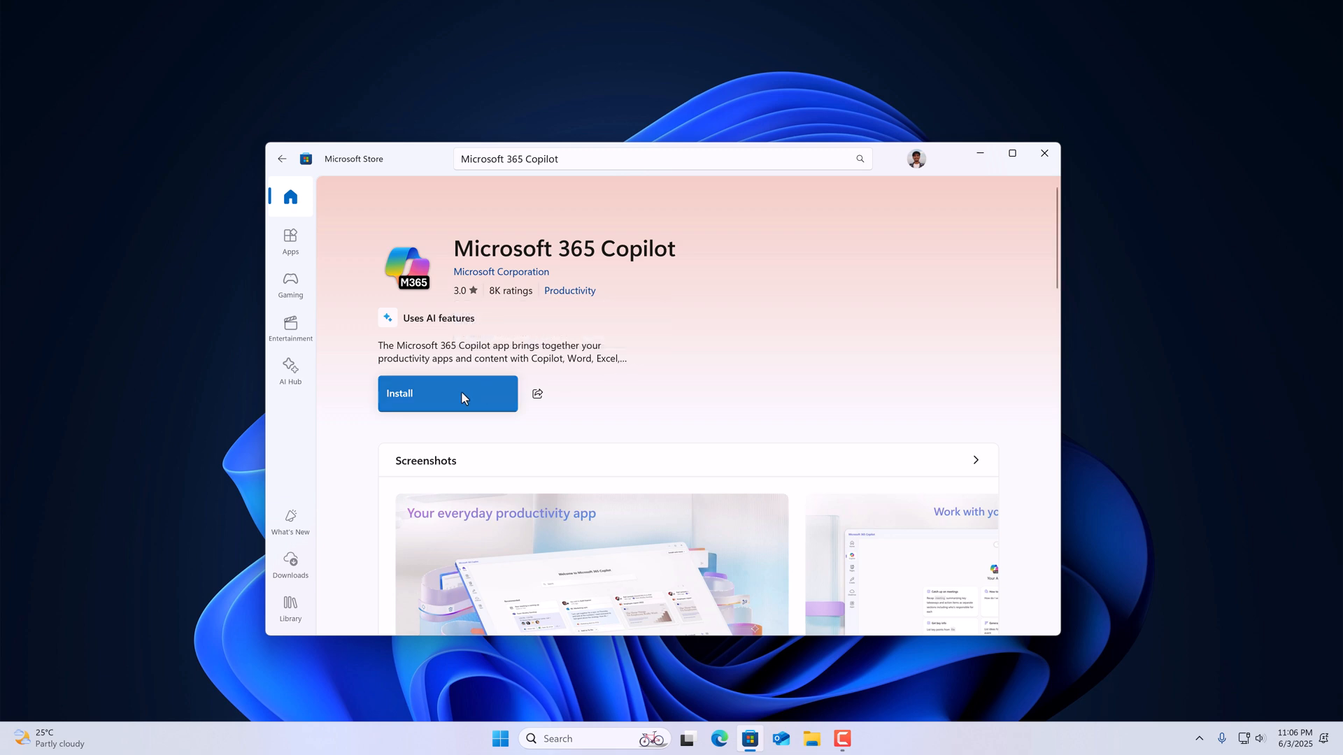
pyautogui.click(446, 393)
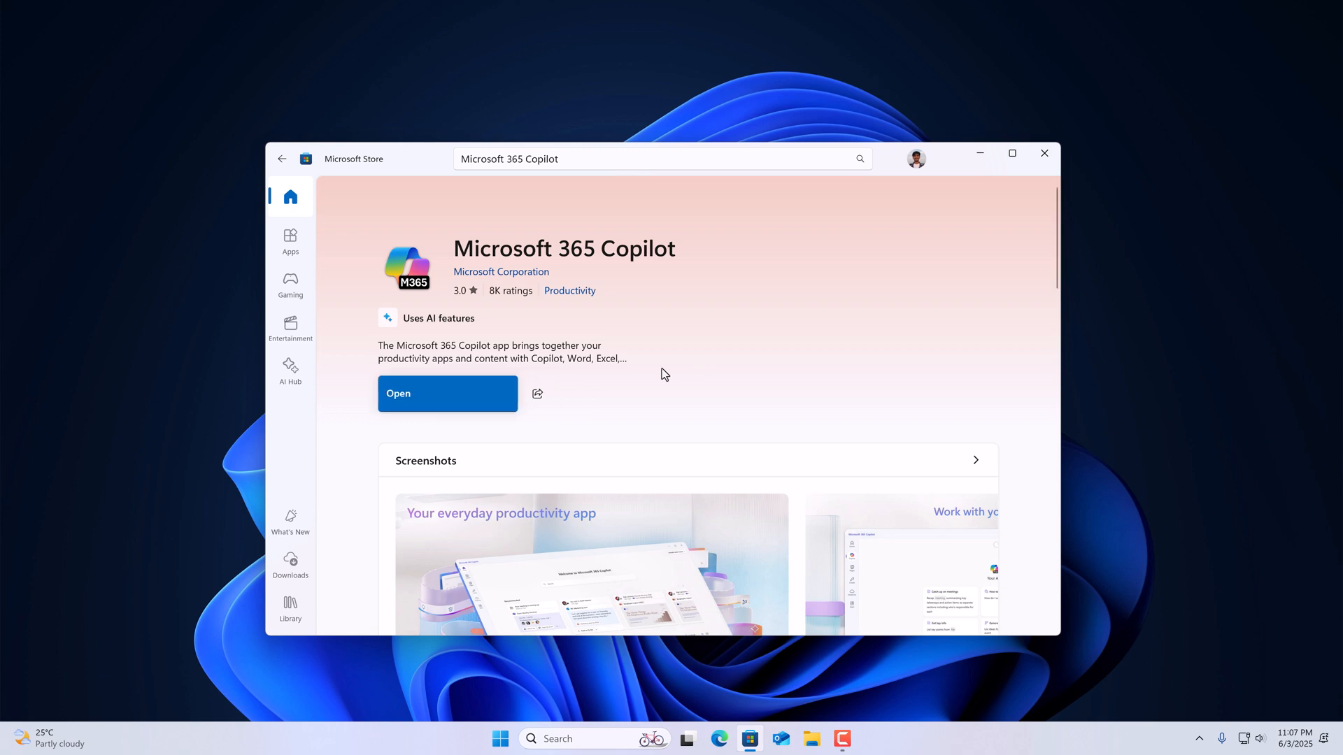
pyautogui.moveTo(804, 301)
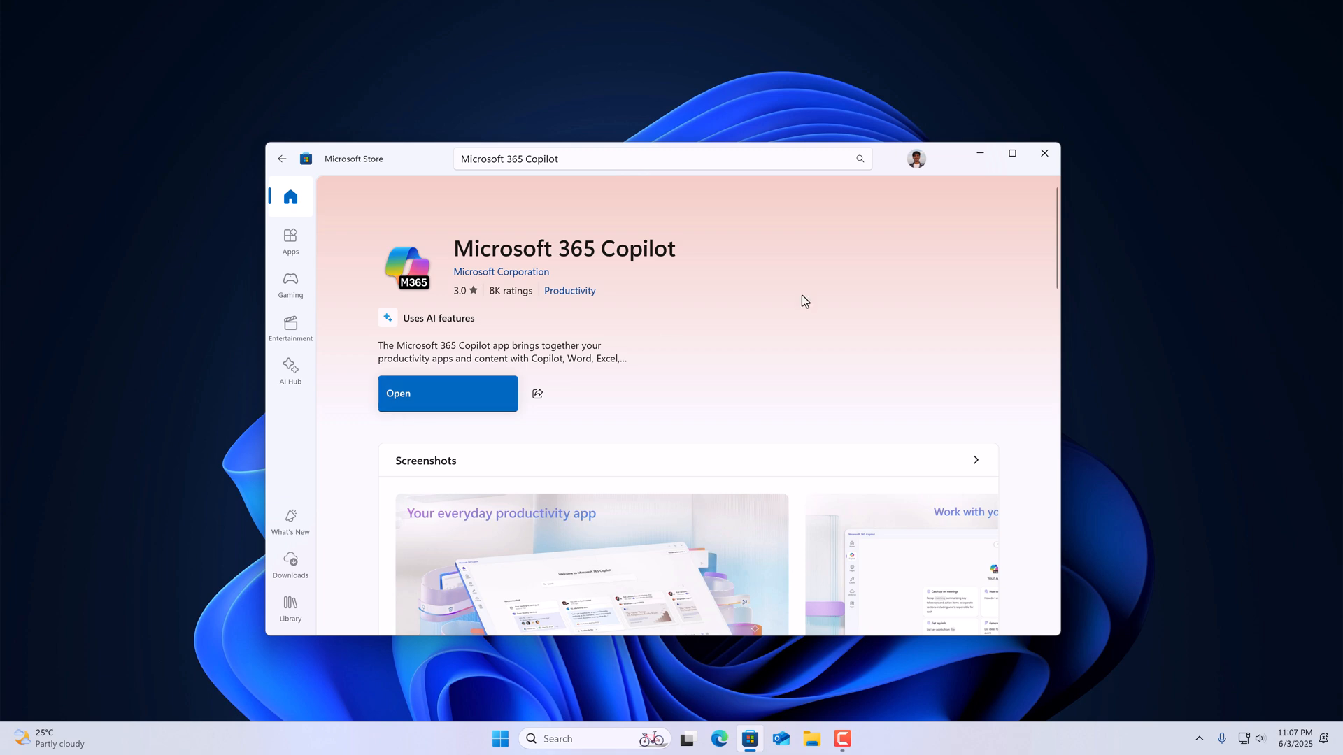
# Step: Close Microsoft Store and launch the installed Microsoft 365 Copilot app
pyautogui.click(1042, 153)
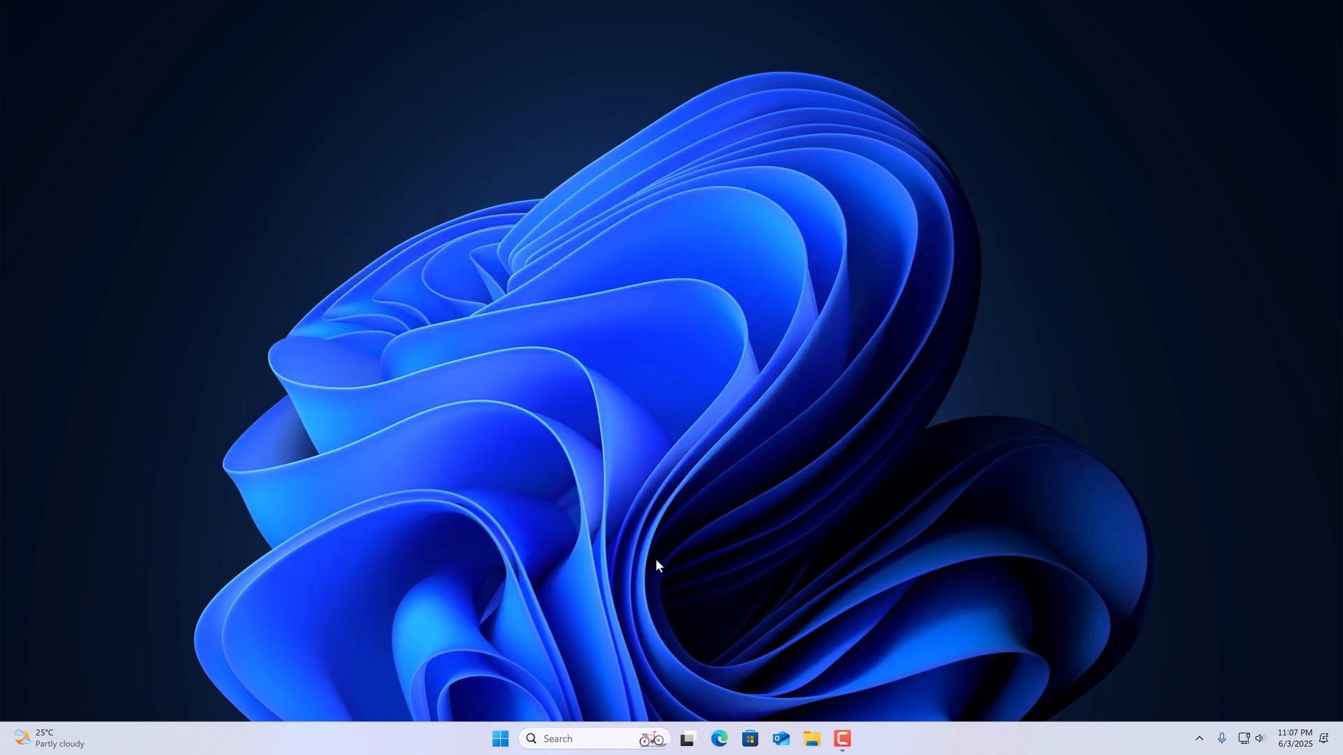
pyautogui.write('microsoft Store')
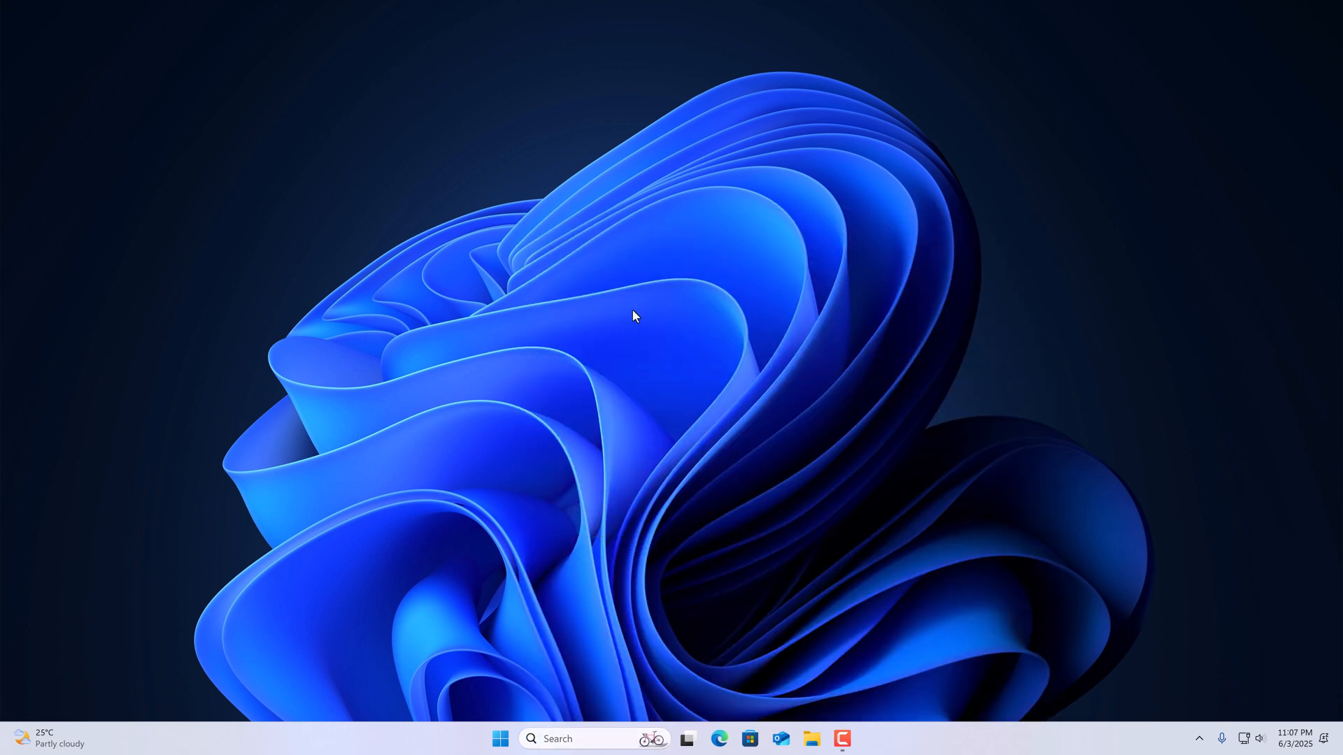
pyautogui.click(855, 739)
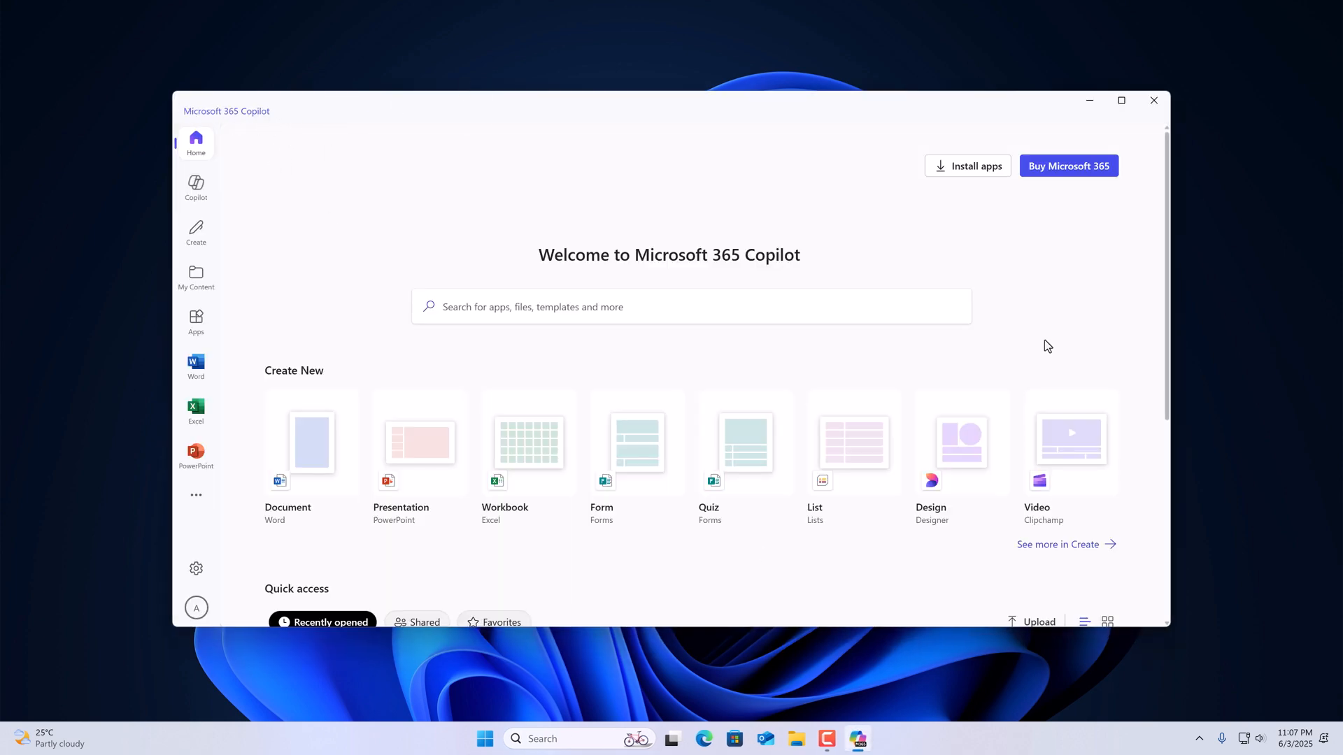
pyautogui.moveTo(195, 185)
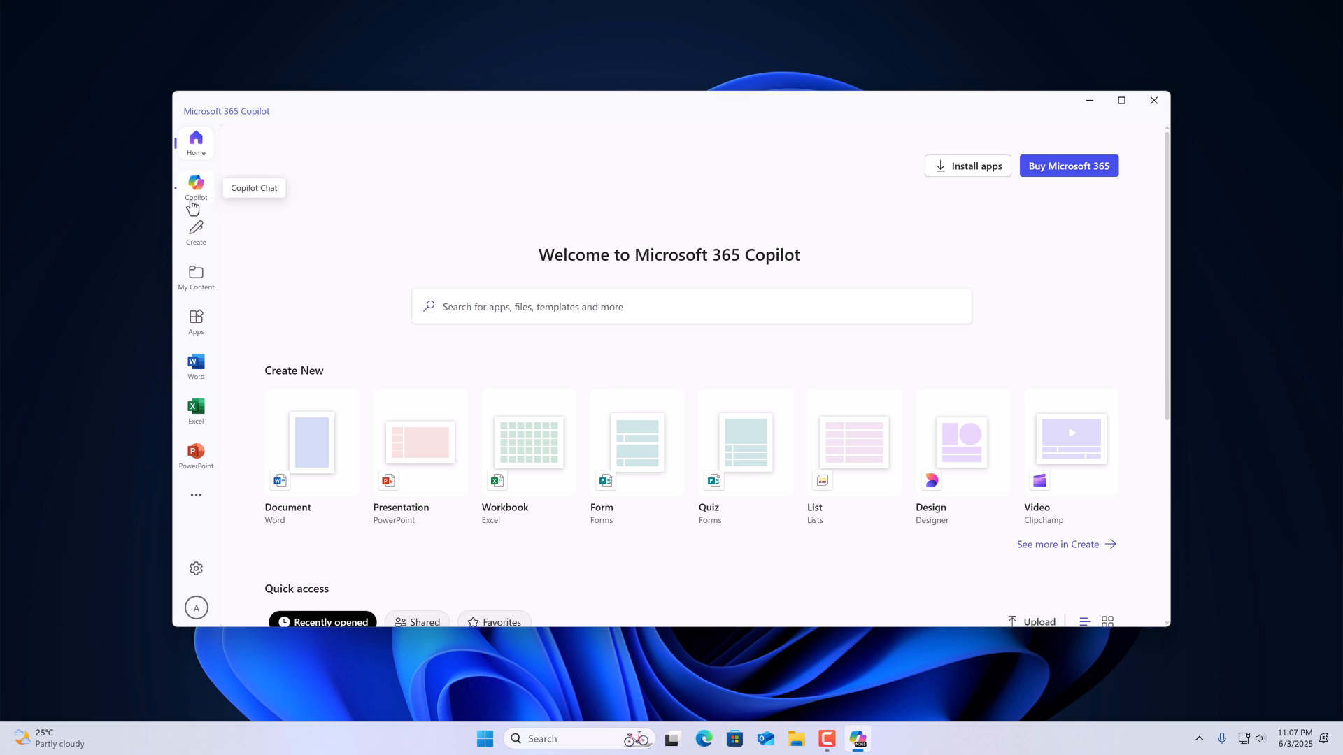
# Step: View the Copilot chat section and the Microsoft 365 Personal and Family plans, then dismiss them
pyautogui.click(195, 186)
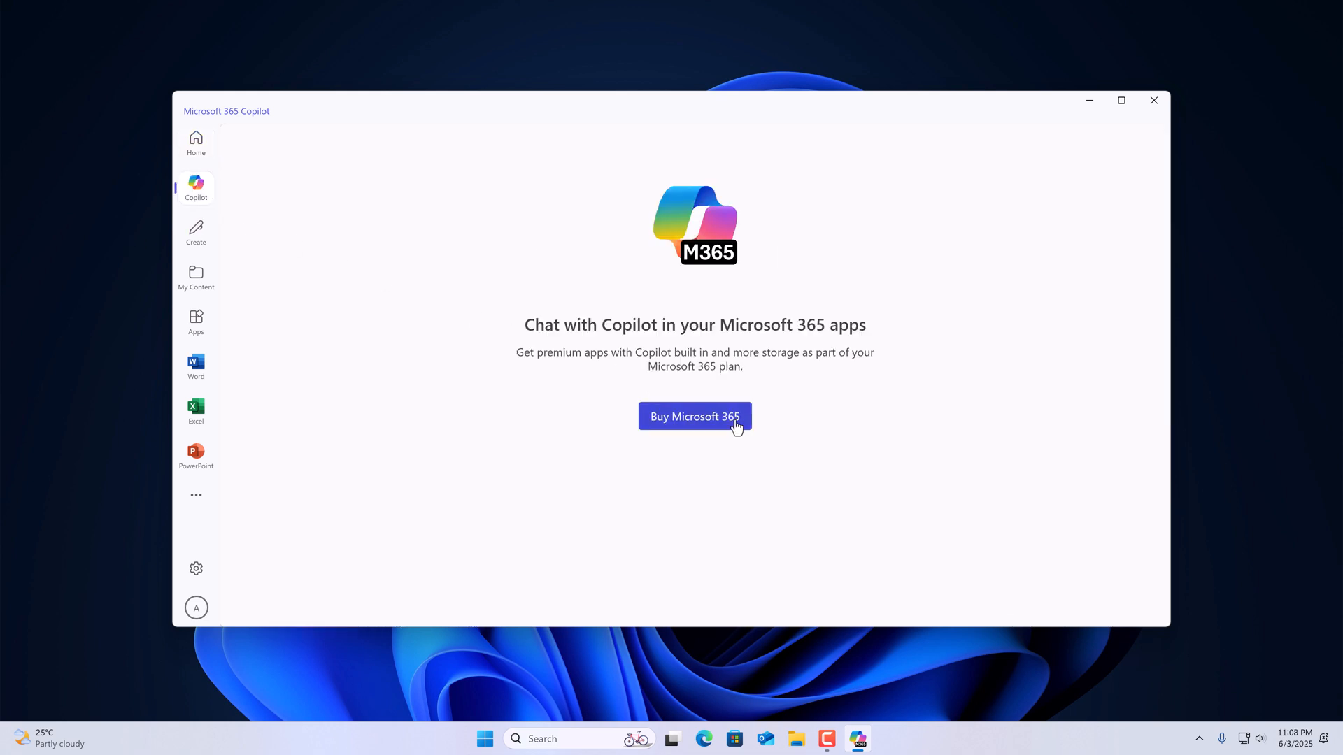
pyautogui.moveTo(674, 384)
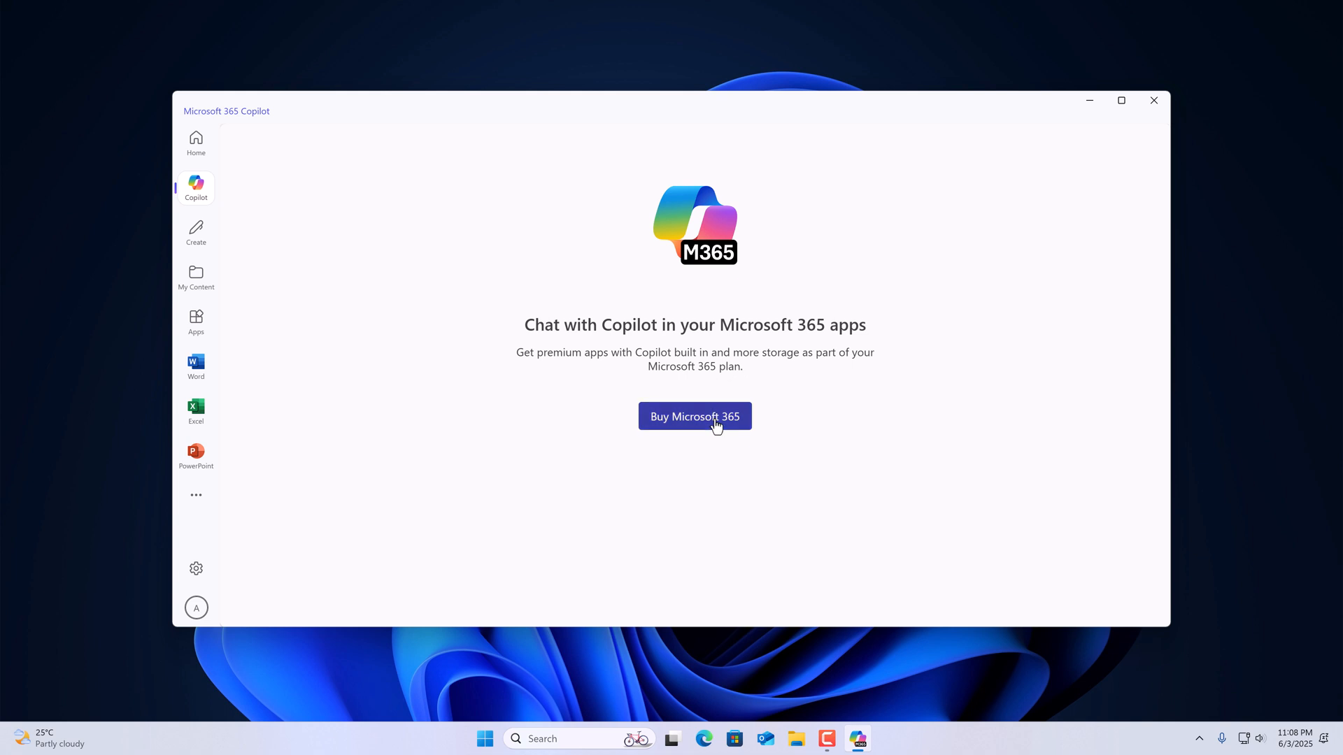
pyautogui.click(694, 416)
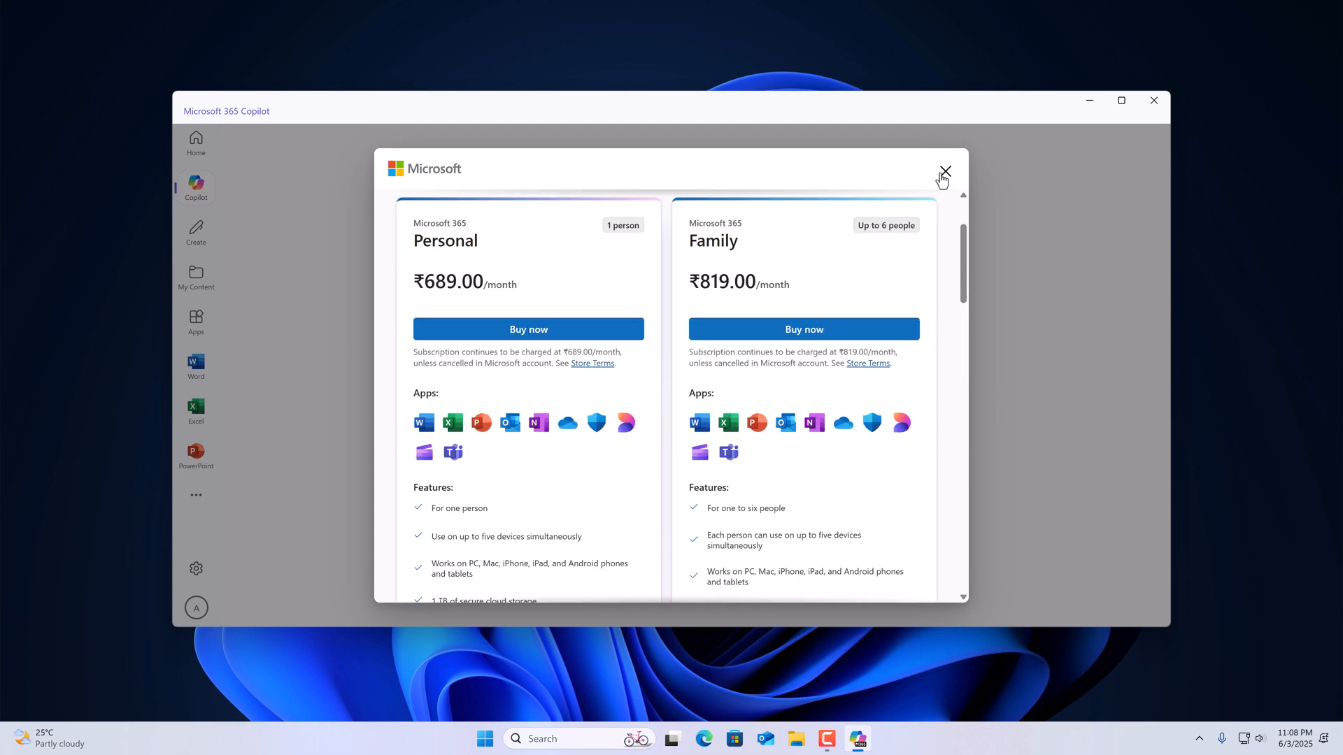
pyautogui.click(945, 171)
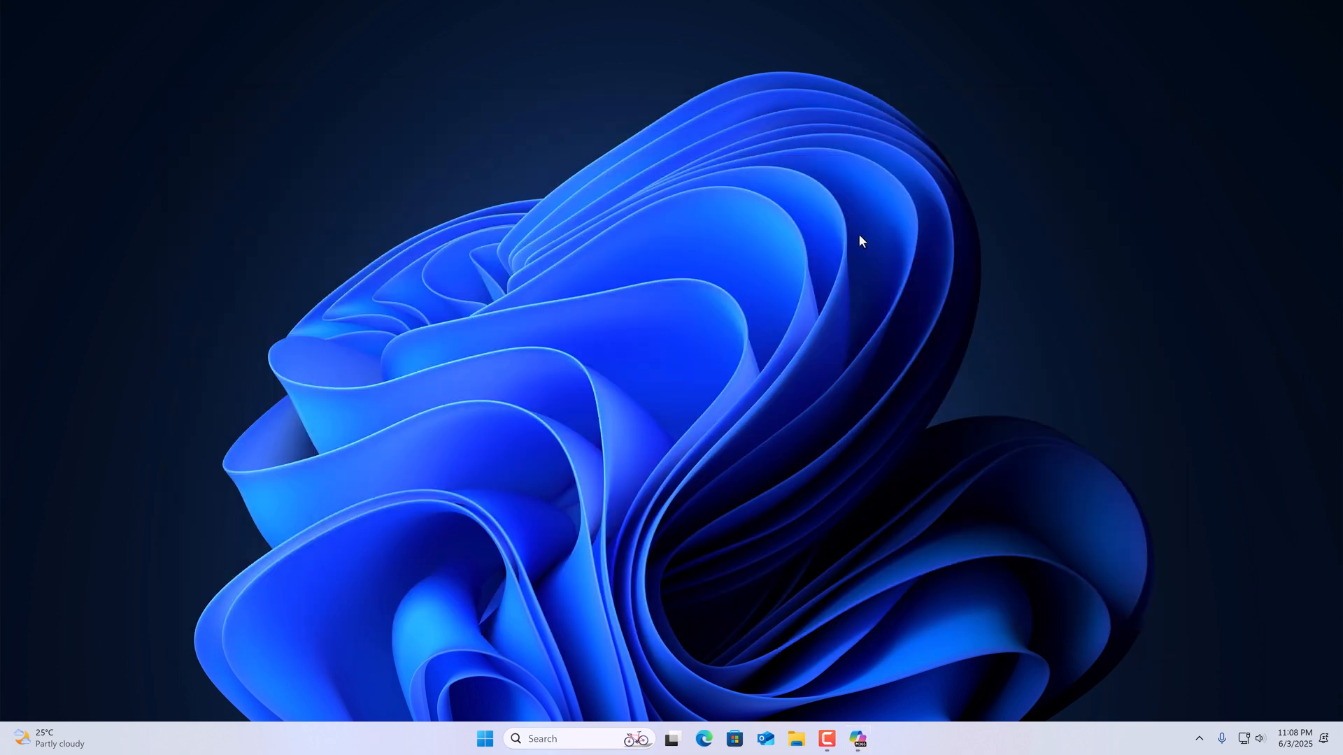
pyautogui.moveTo(858, 240)
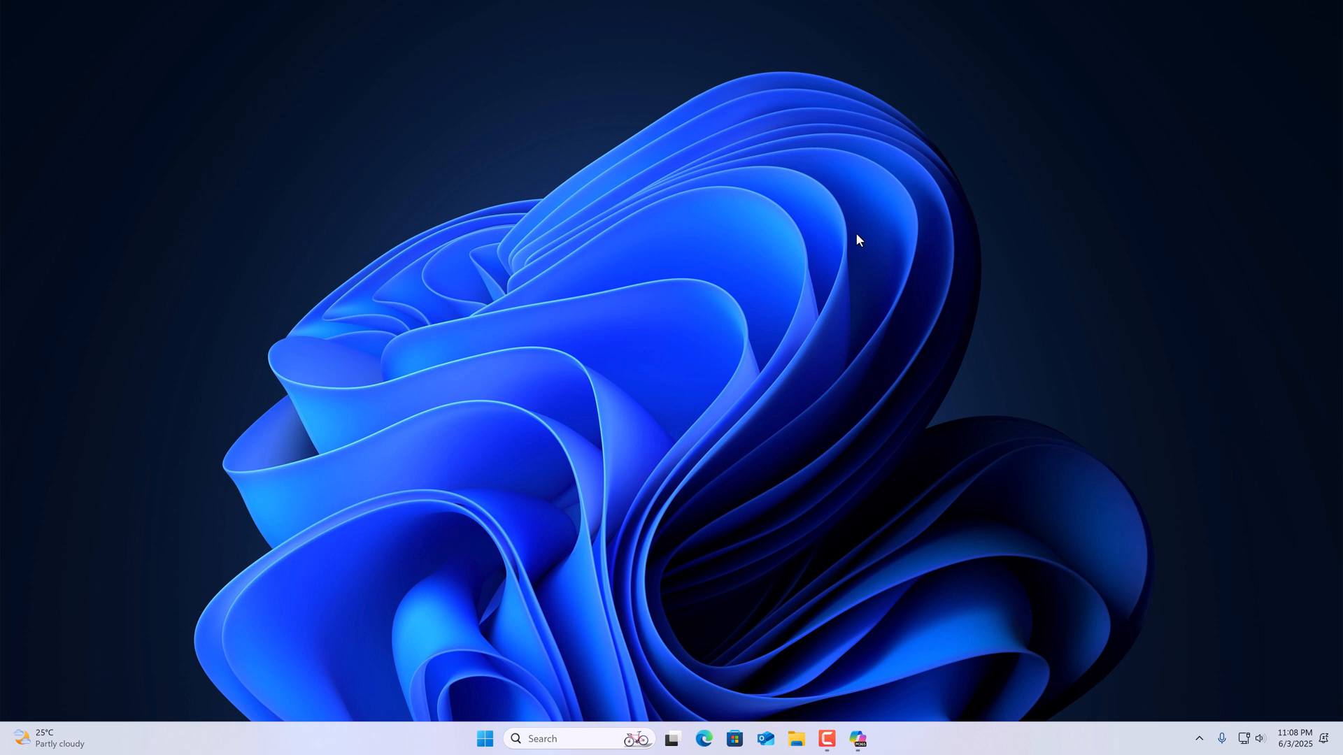
pyautogui.moveTo(851, 243)
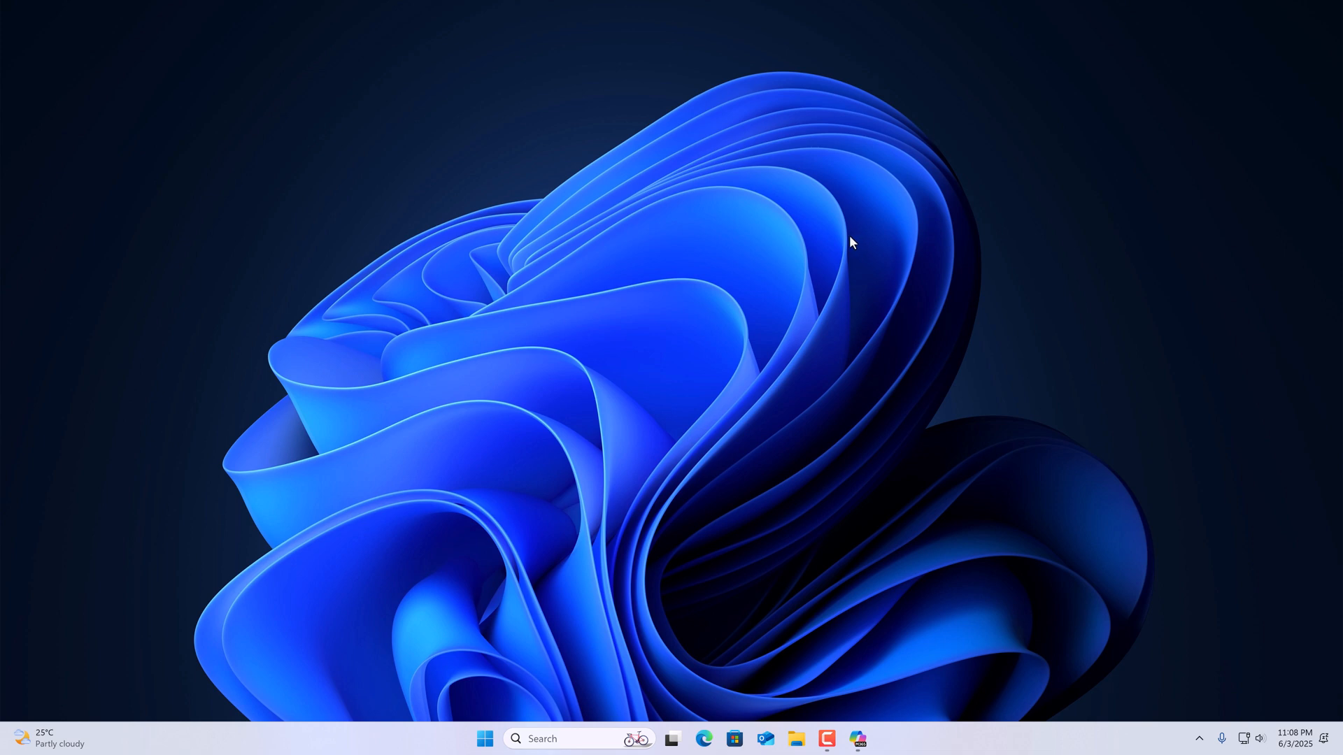
pyautogui.moveTo(842, 244)
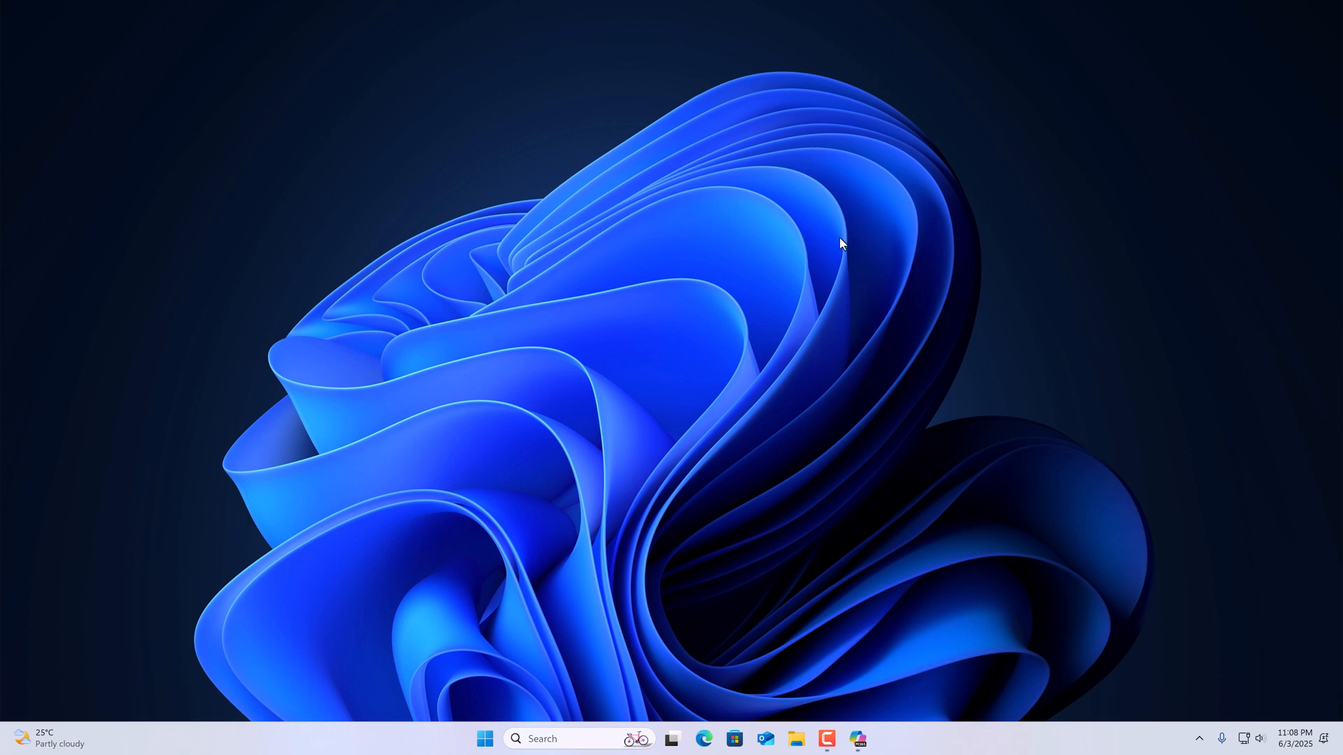